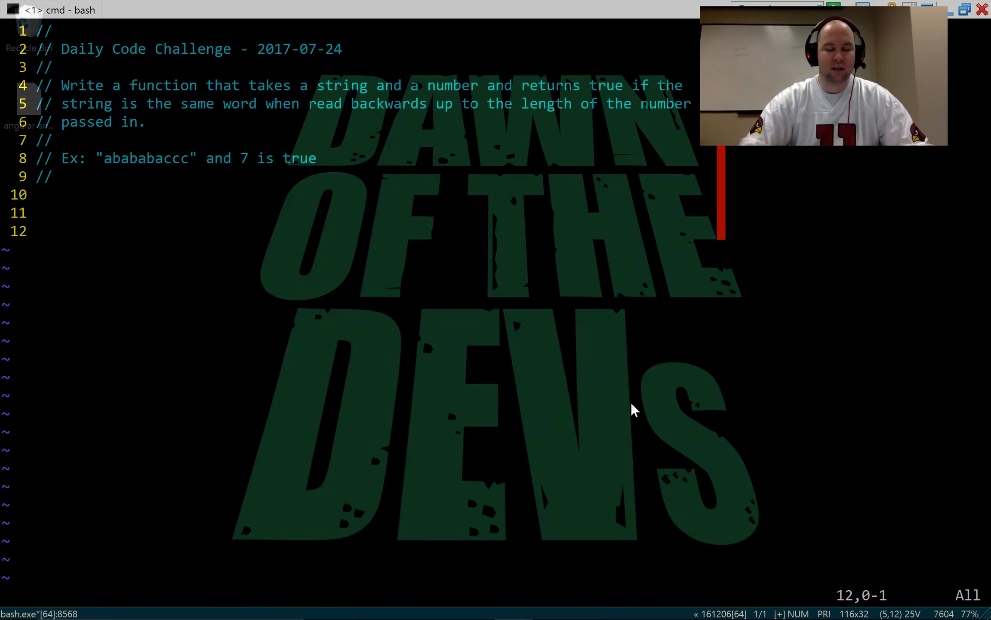
Enter Insert mode on line 12 and type "func" to start the palindrome function.
key(i)
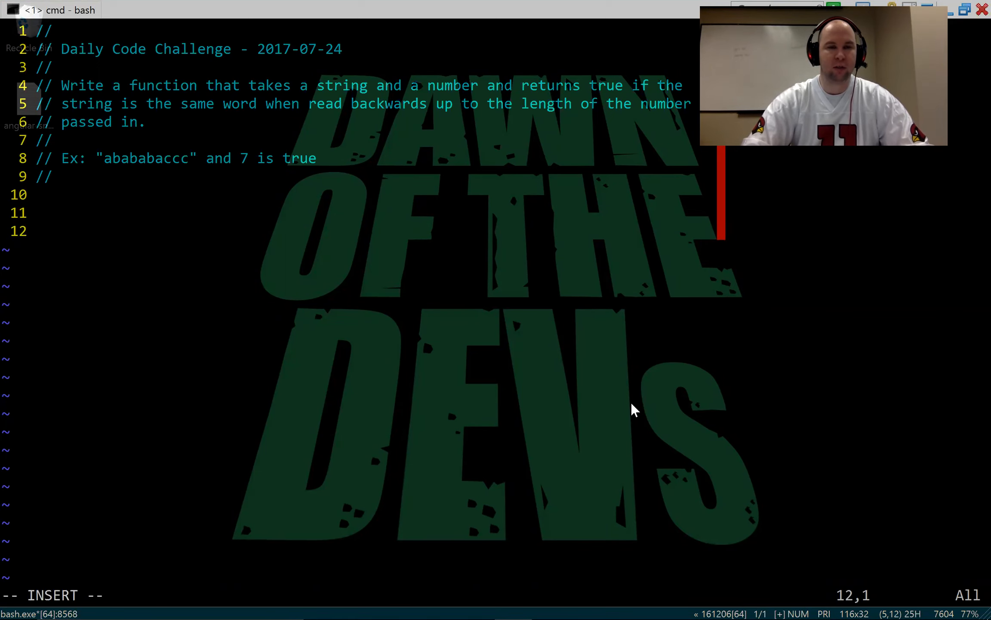
text(func)
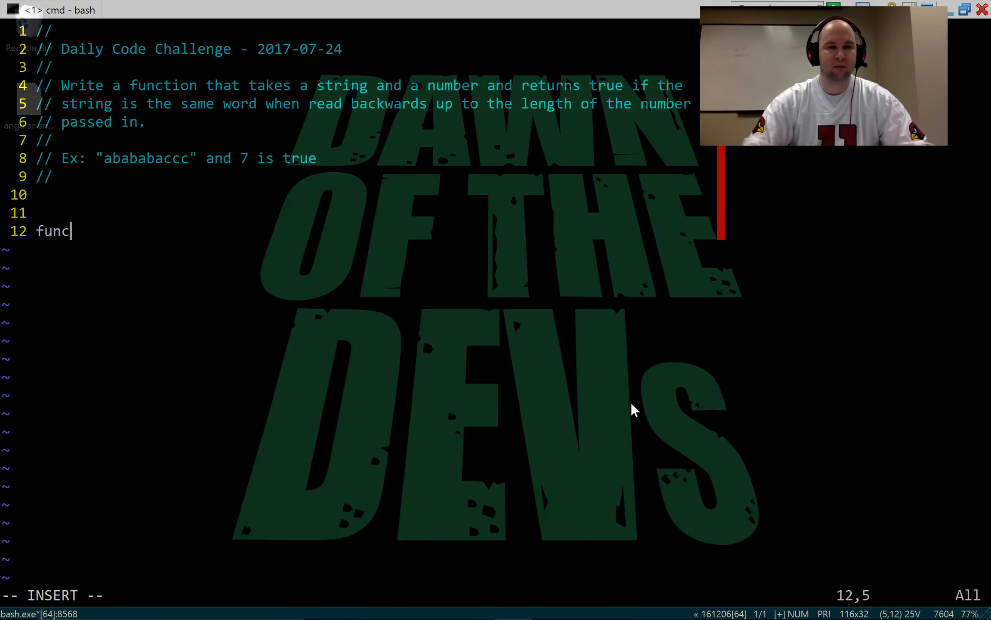